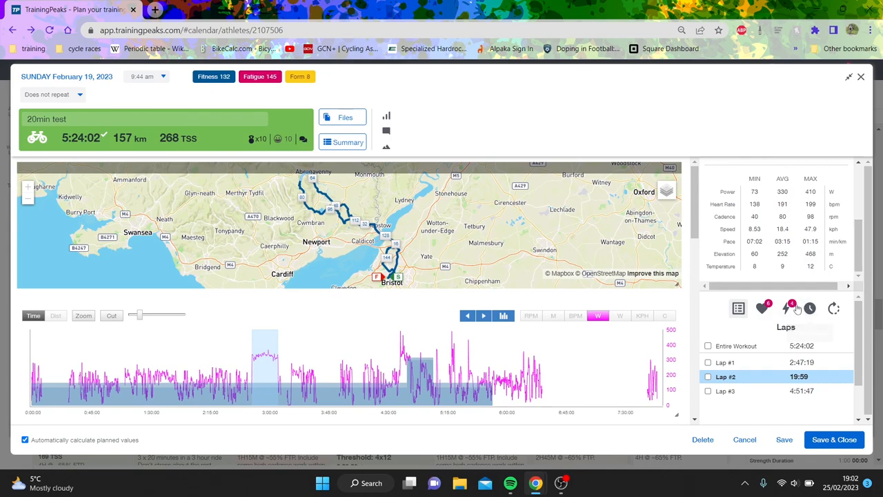
# Show the February 19 ride's peak power values down to the 20-minute peak.
pyautogui.click(784, 309)
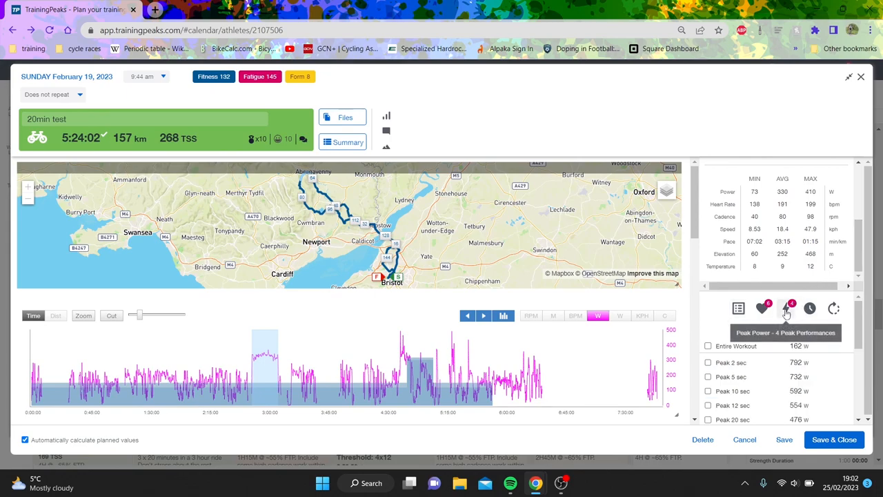
pyautogui.scroll(-3)
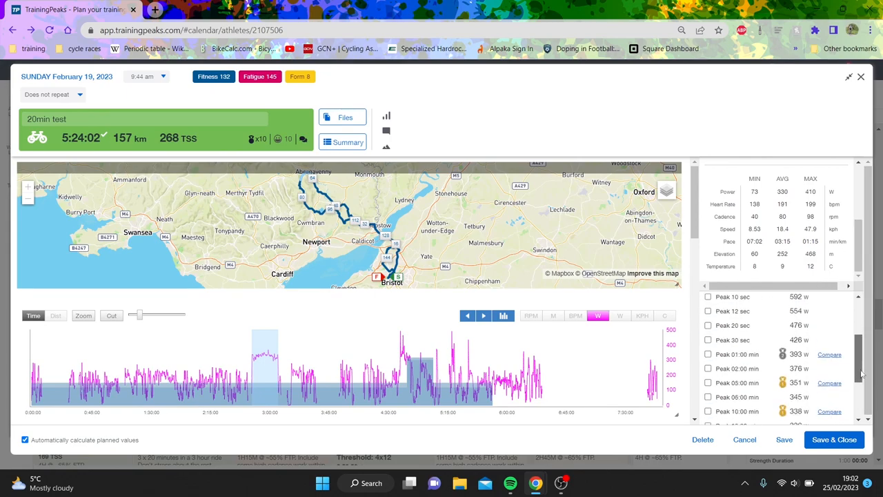
pyautogui.scroll(-3)
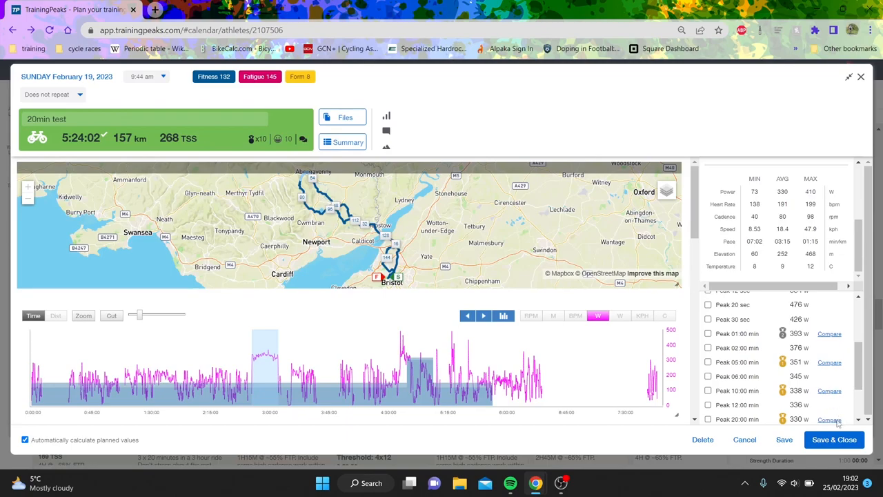
pyautogui.click(828, 419)
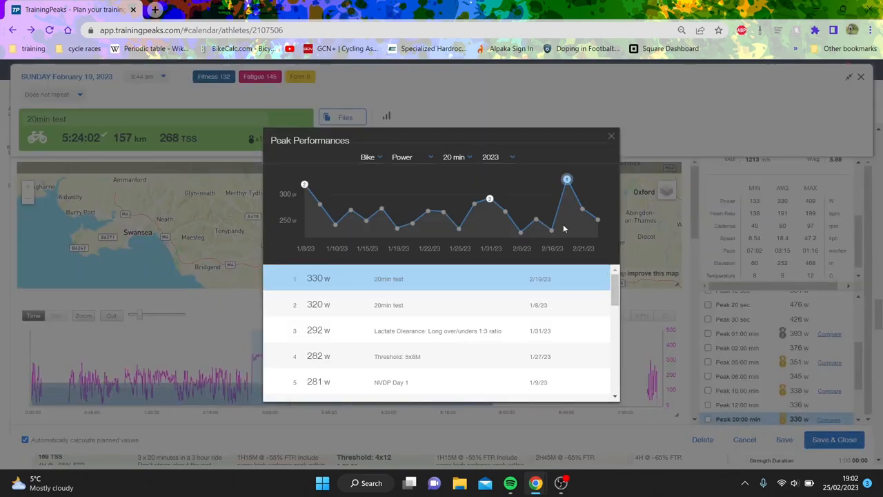
pyautogui.click(495, 157)
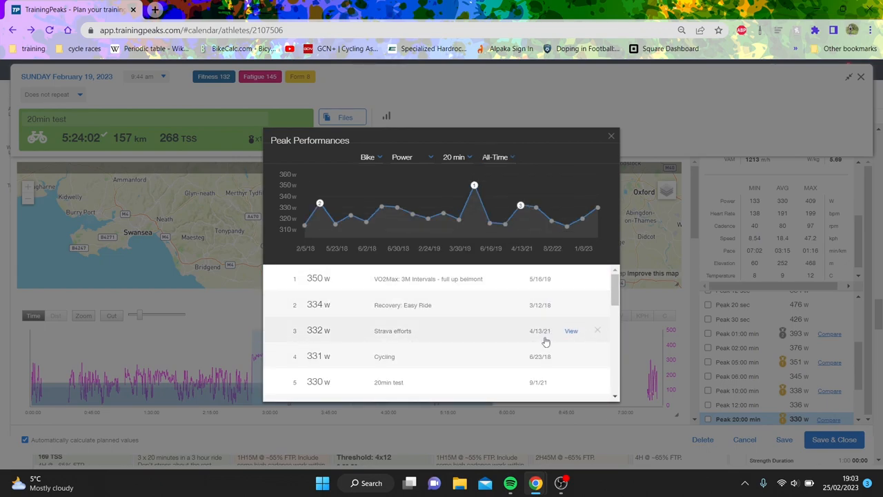
pyautogui.scroll(-3)
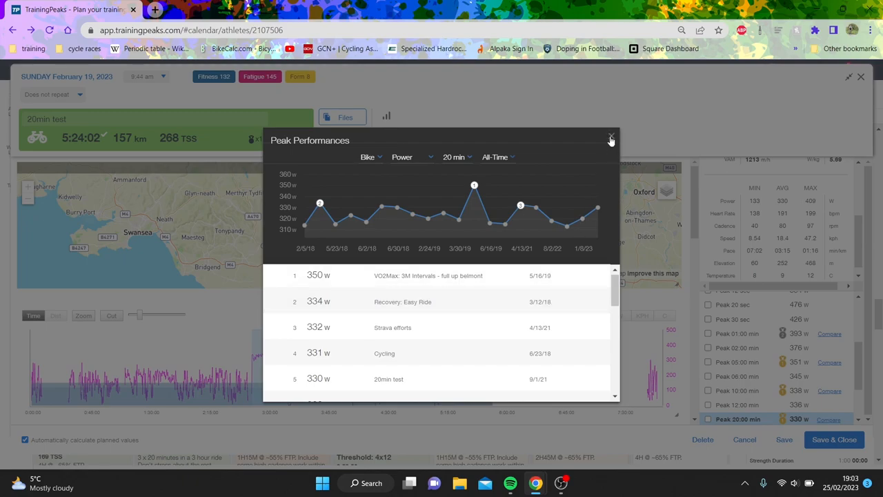
pyautogui.click(610, 138)
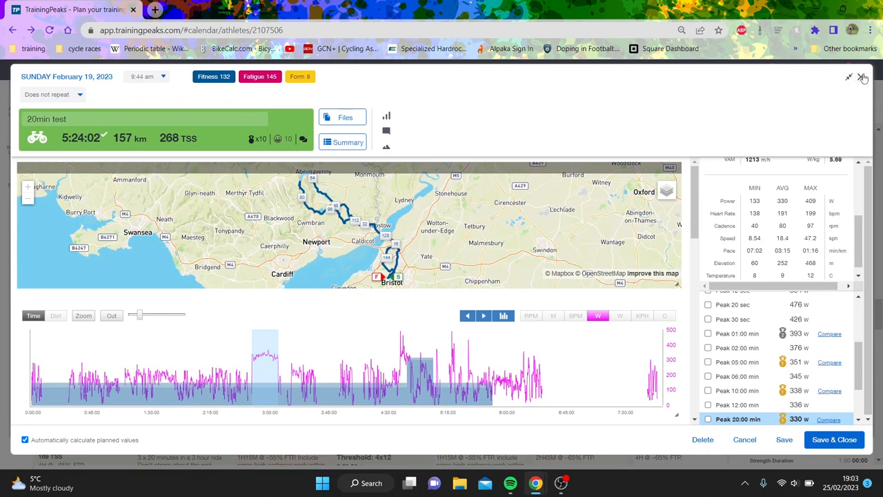
# Close the ride and jump the calendar to September 2022.
pyautogui.click(872, 77)
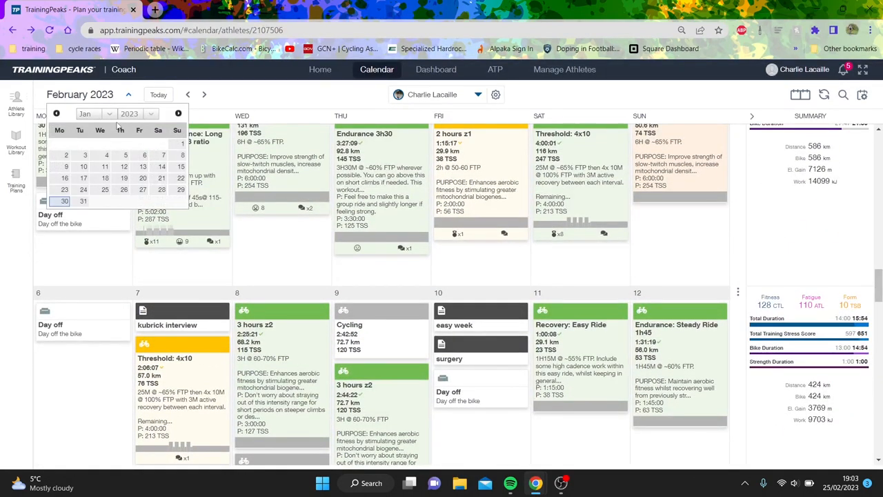
pyautogui.click(95, 113)
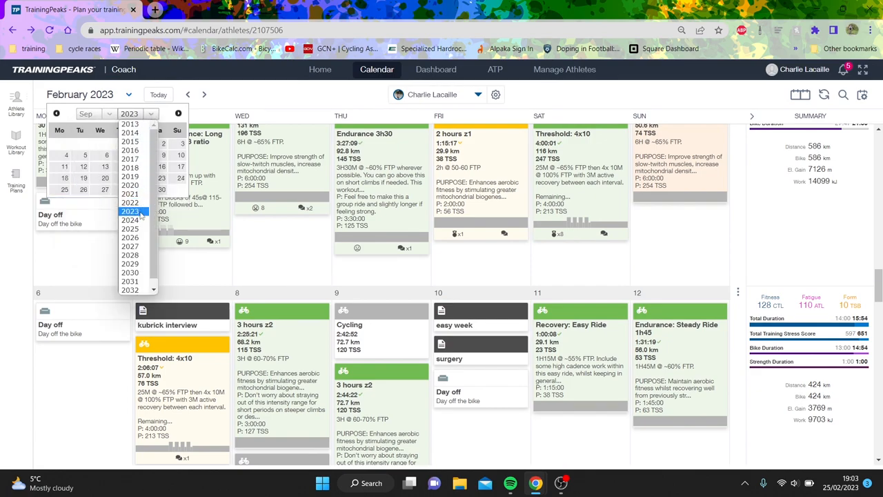
pyautogui.click(130, 220)
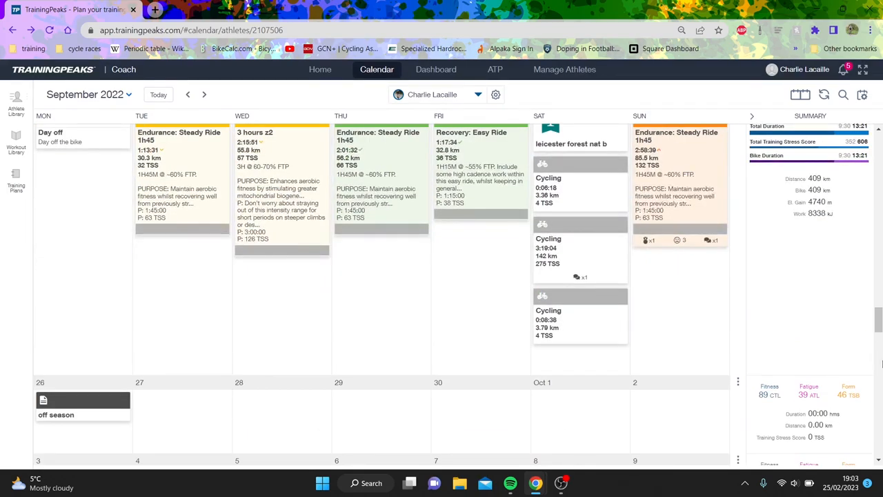
# Scroll the calendar forward from September into mid-to-late October 2022.
pyautogui.scroll(-3)
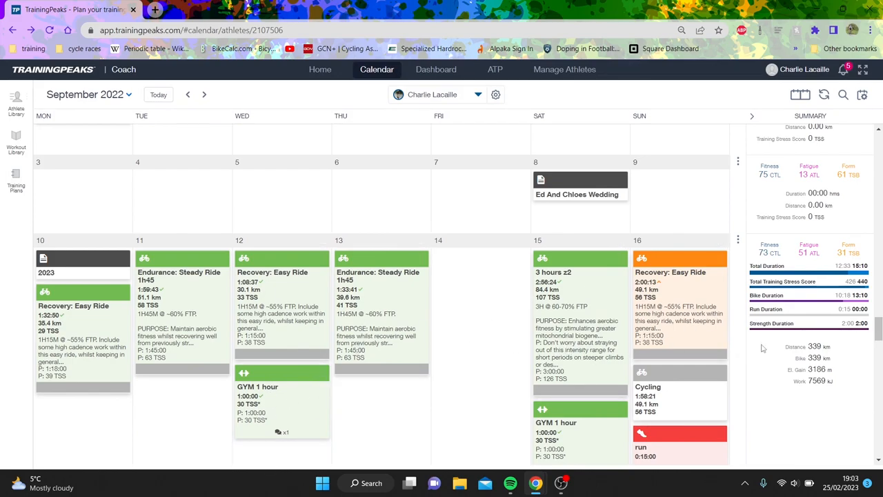
pyautogui.scroll(-3)
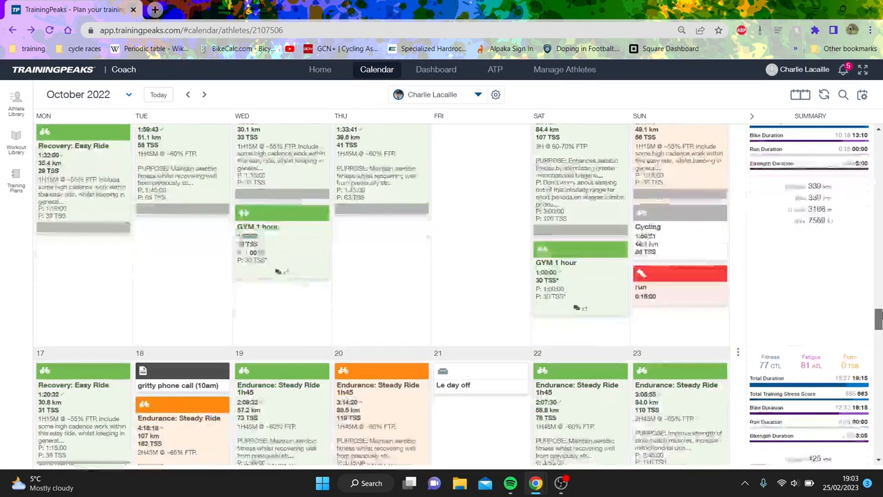
pyautogui.scroll(-3)
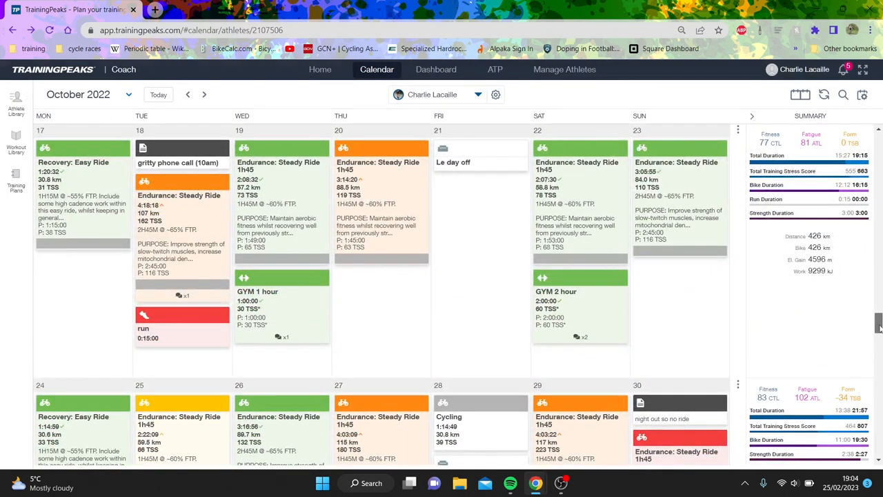
pyautogui.scroll(-3)
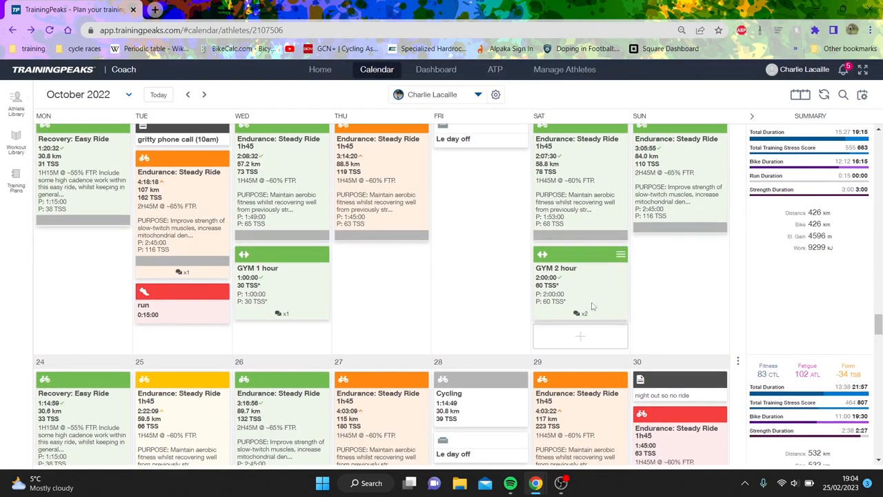
pyautogui.click(556, 268)
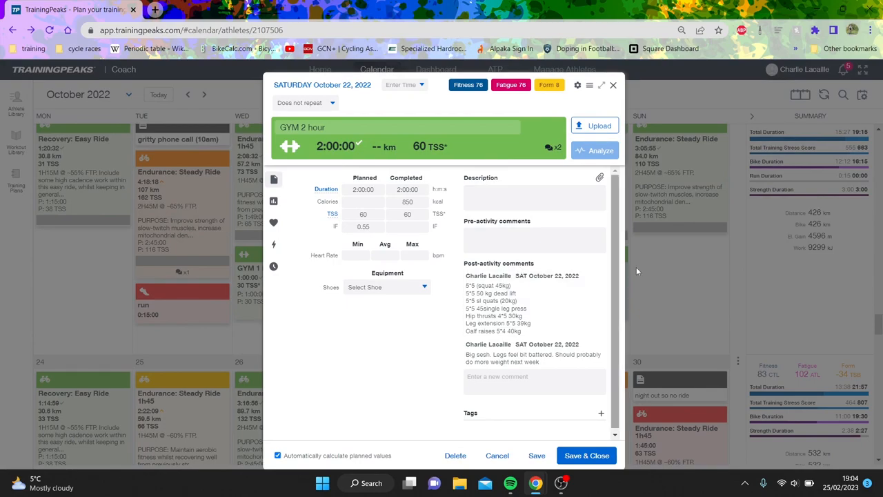
pyautogui.moveTo(652, 267)
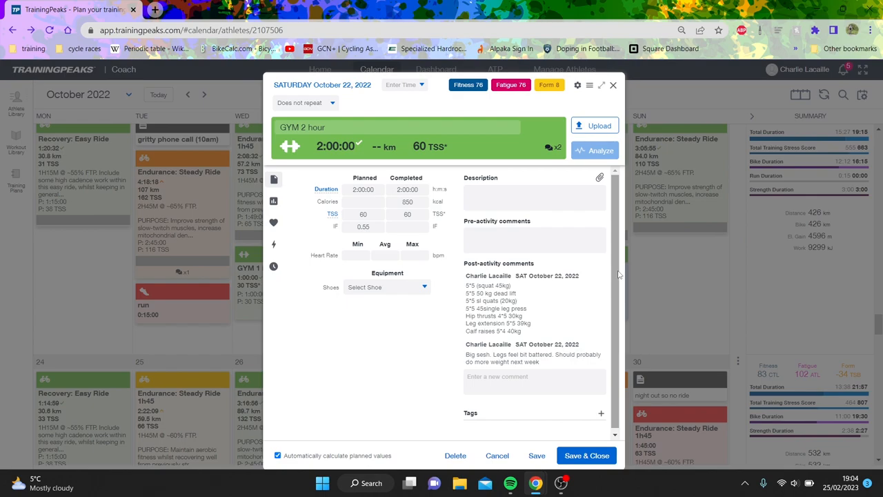
pyautogui.moveTo(640, 270)
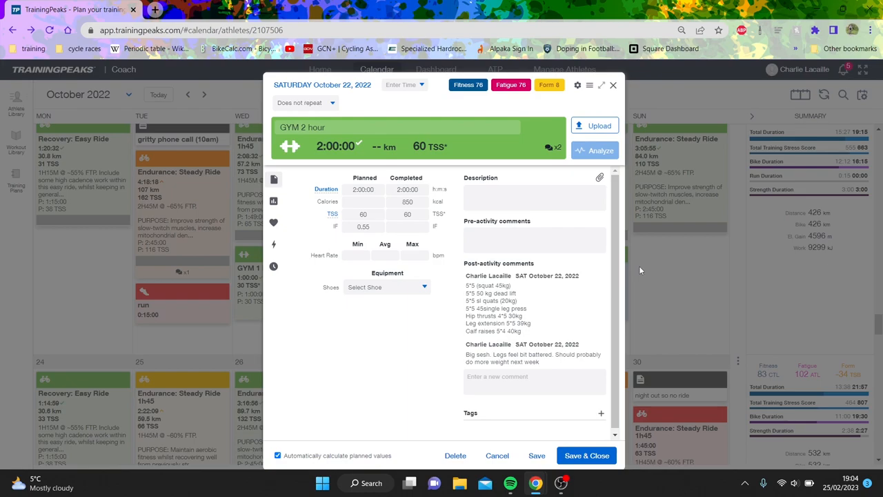
pyautogui.click(613, 85)
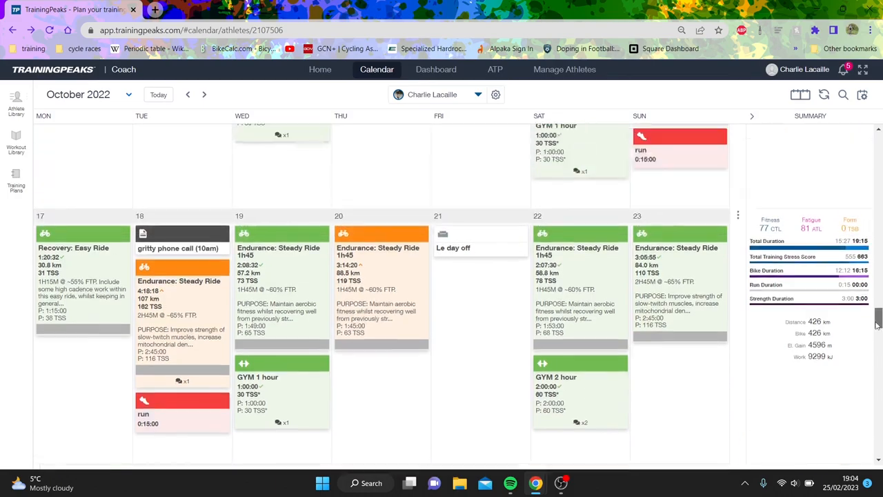
# Scroll through November 2022 to the Sunday 20 November GYM 1 hour session and view its logged lifts.
pyautogui.scroll(-3)
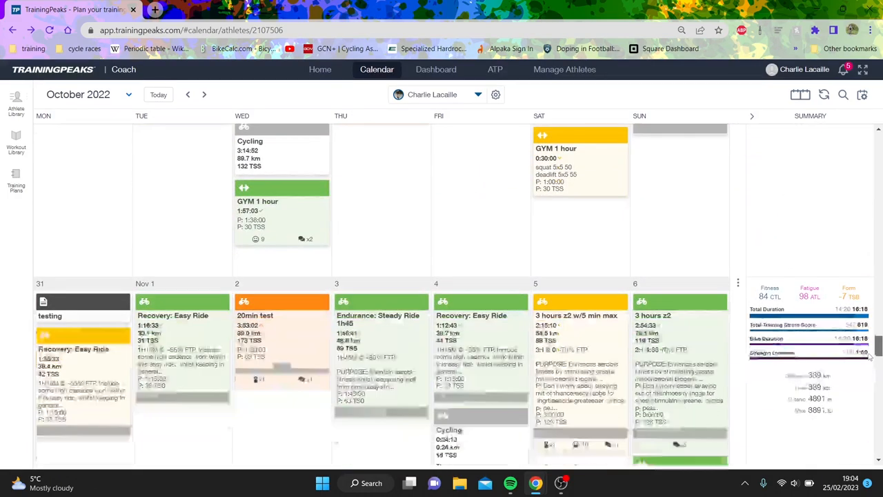
pyautogui.scroll(-3)
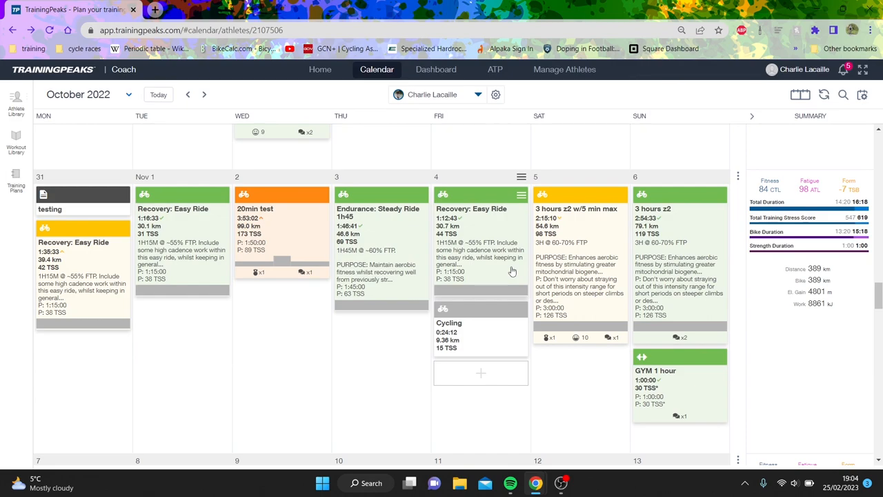
pyautogui.moveTo(550, 268)
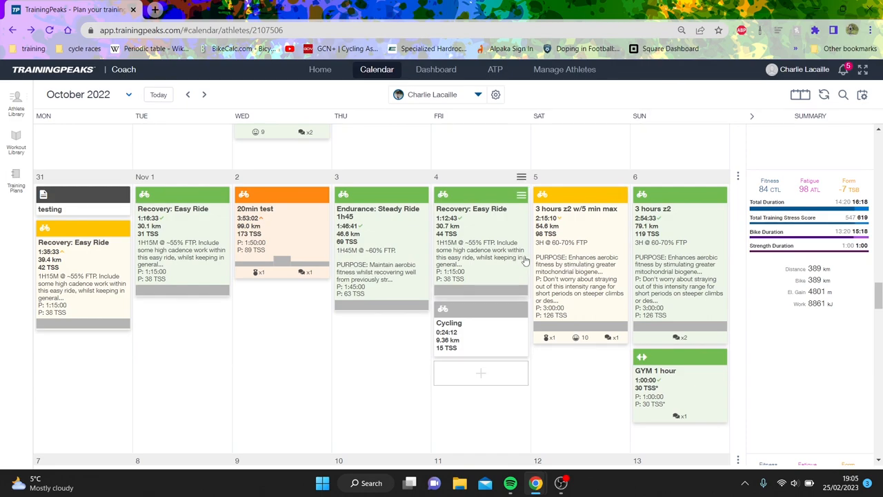
pyautogui.moveTo(512, 226)
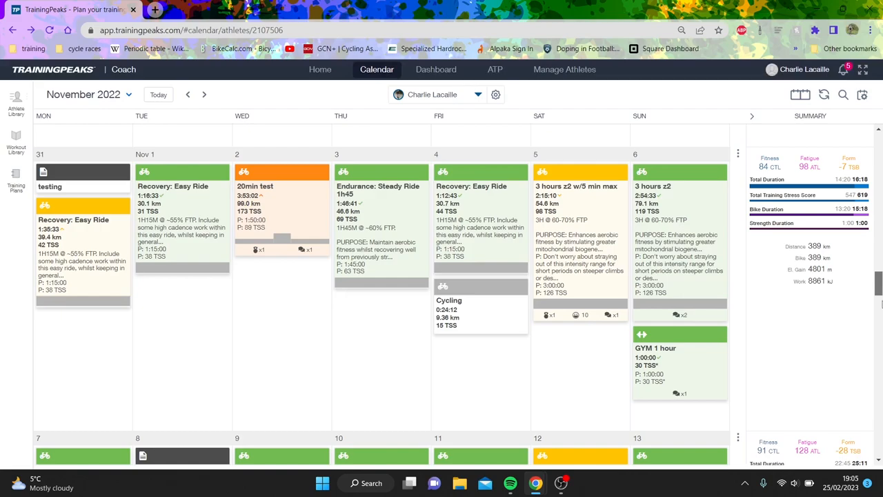
pyautogui.scroll(-3)
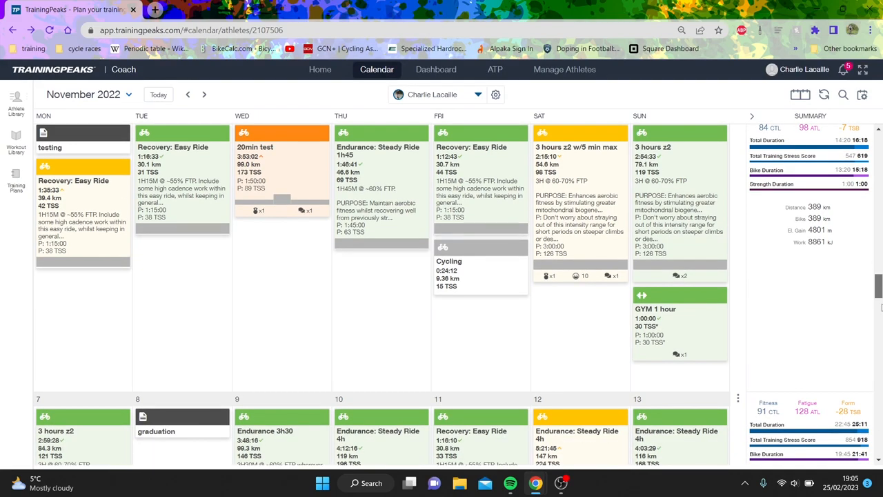
pyautogui.scroll(-3)
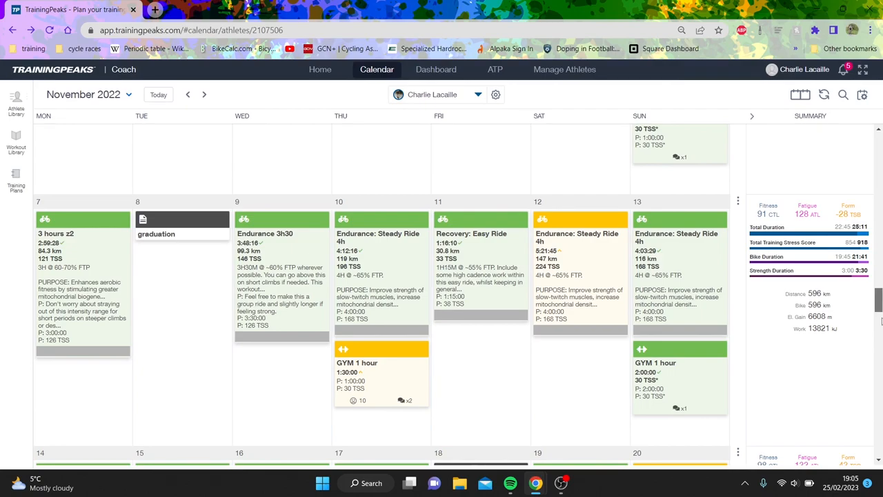
pyautogui.scroll(-3)
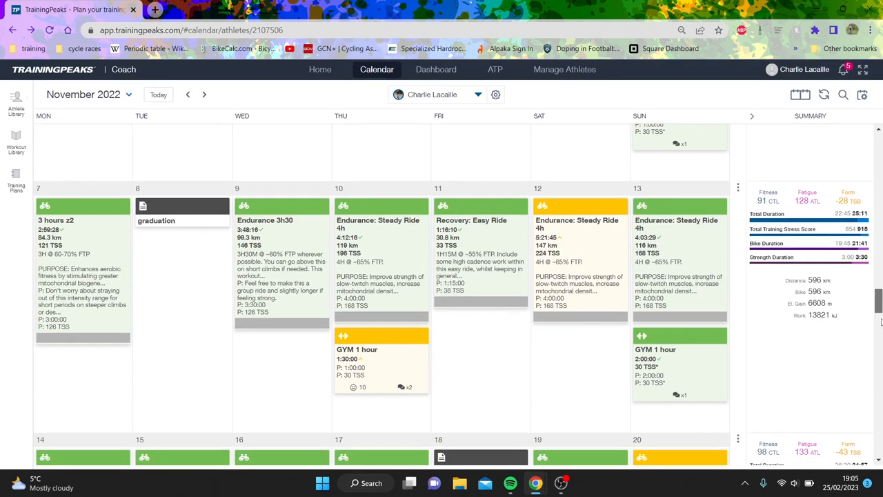
pyautogui.scroll(-3)
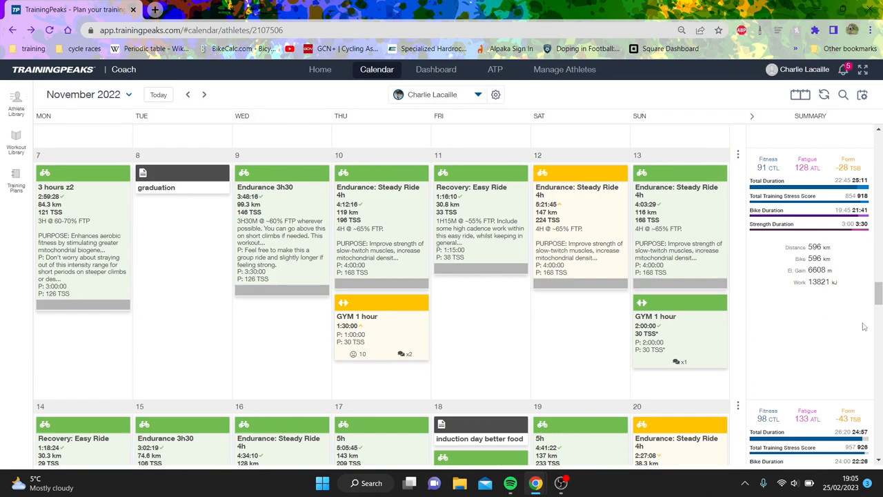
pyautogui.scroll(-3)
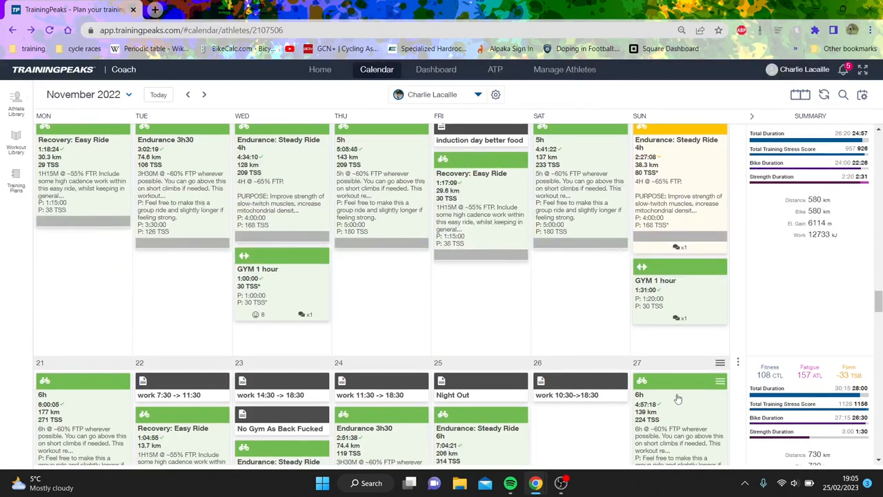
pyautogui.moveTo(839, 335)
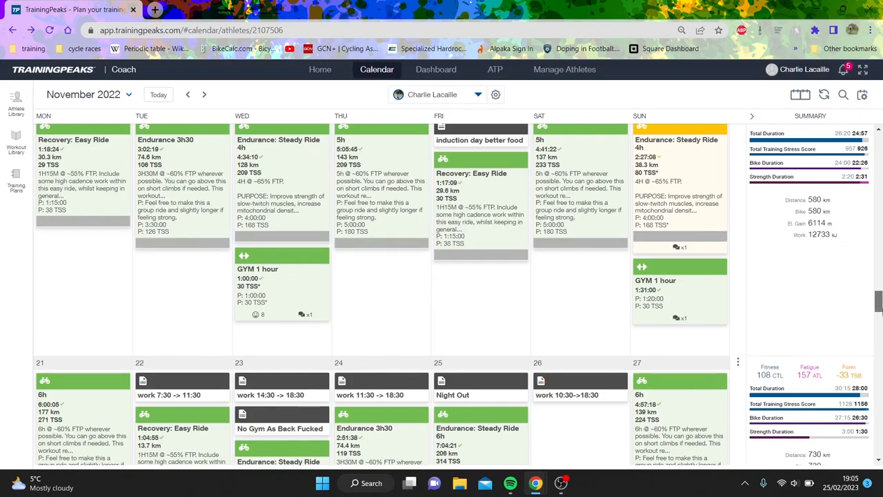
pyautogui.scroll(-3)
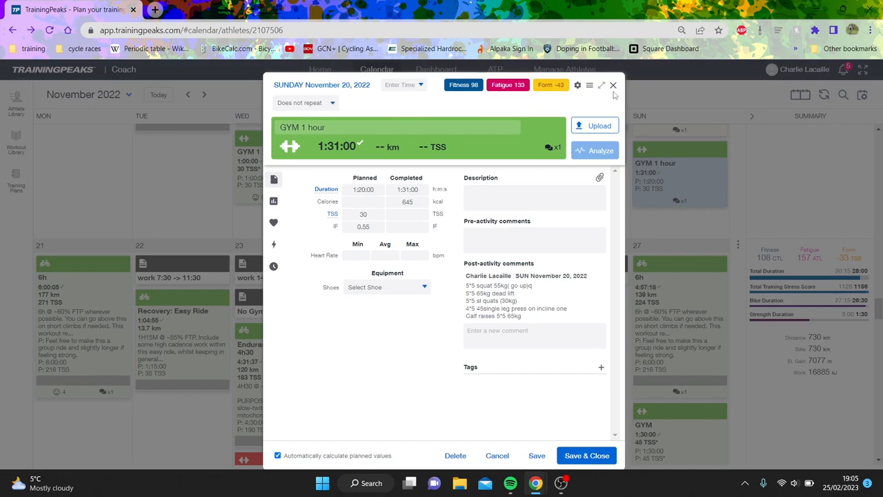
# Close the November session and move to the 22 January 2023 GYM 1 hour session.
pyautogui.click(613, 86)
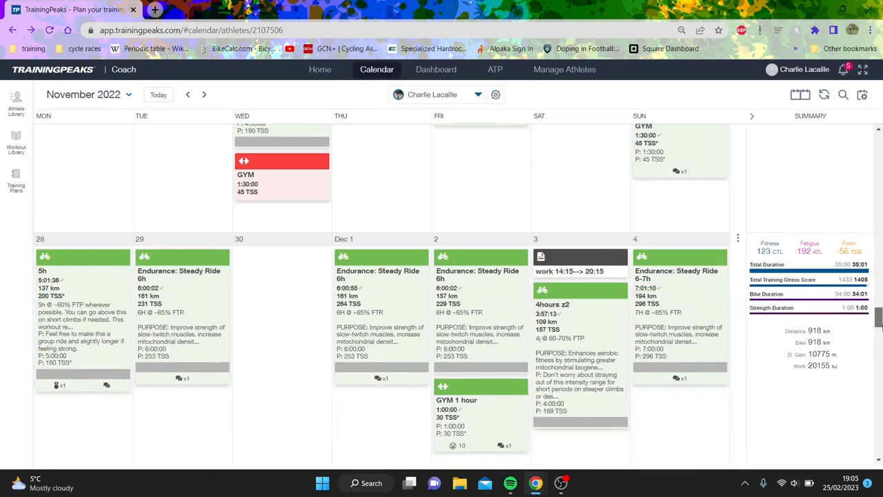
pyautogui.click(205, 94)
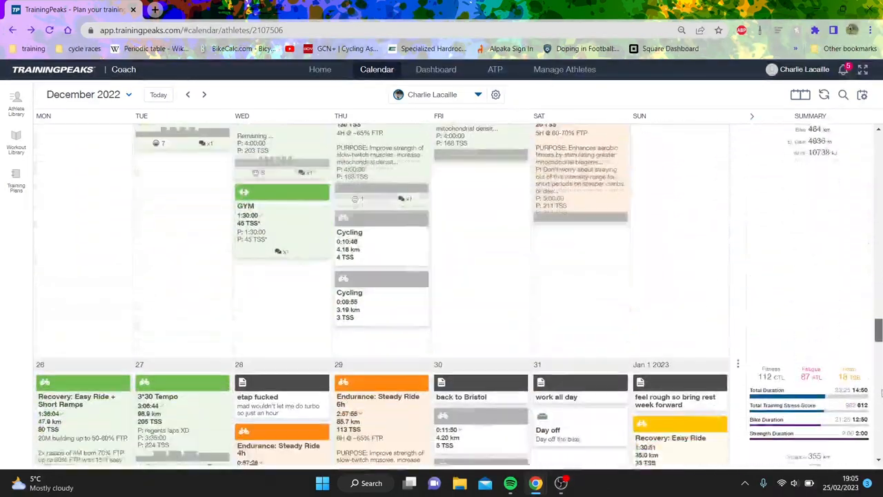
pyautogui.click(204, 94)
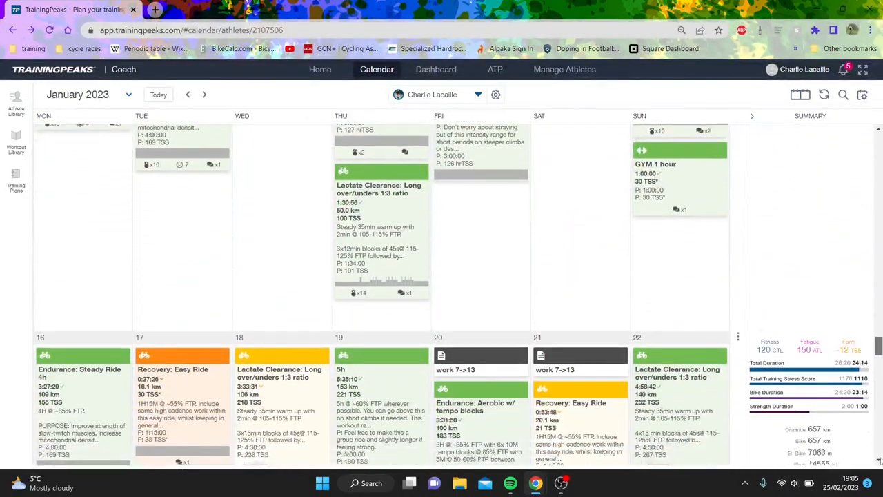
pyautogui.scroll(-3)
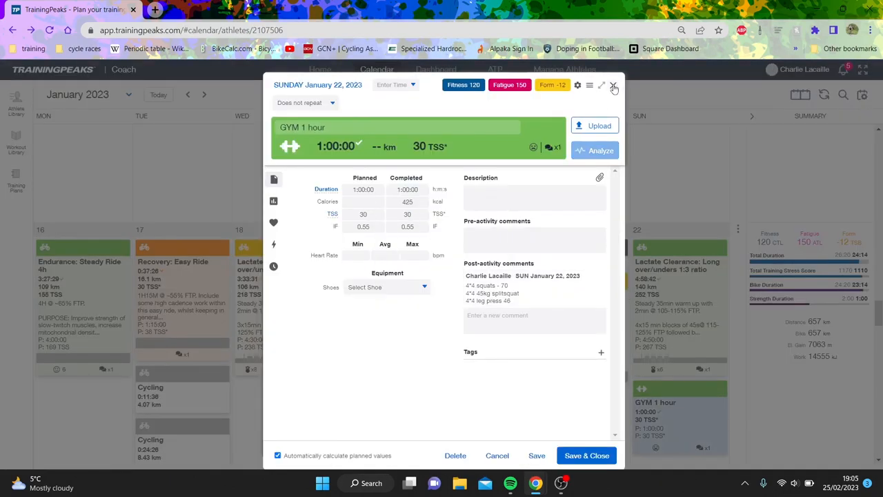
# Close the January session and step the calendar back to the 19–25 December 2022 week.
pyautogui.click(614, 86)
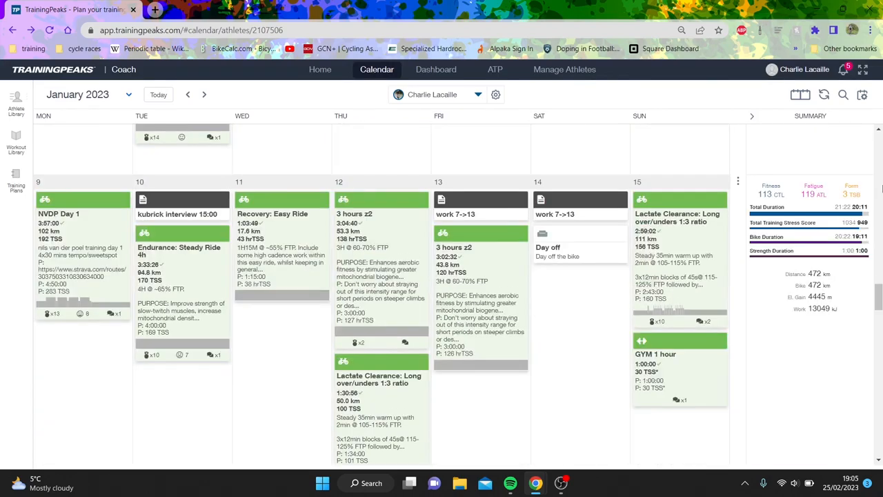
pyautogui.click(188, 94)
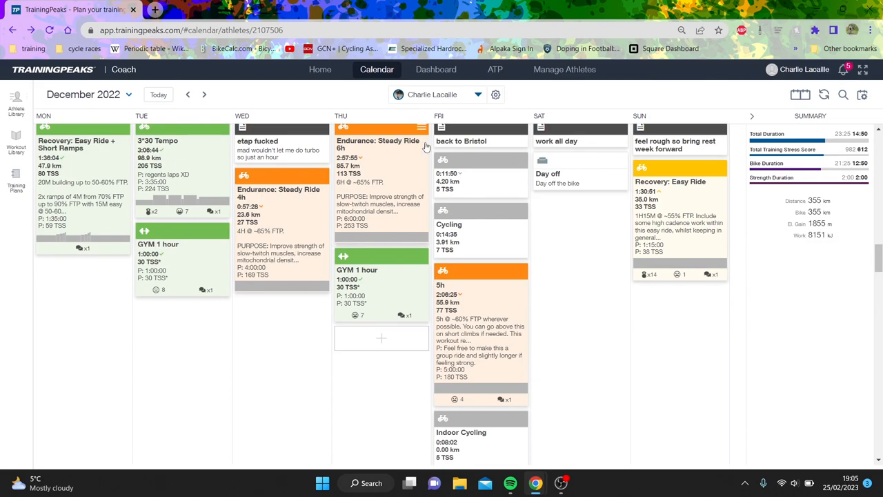
pyautogui.moveTo(157, 94)
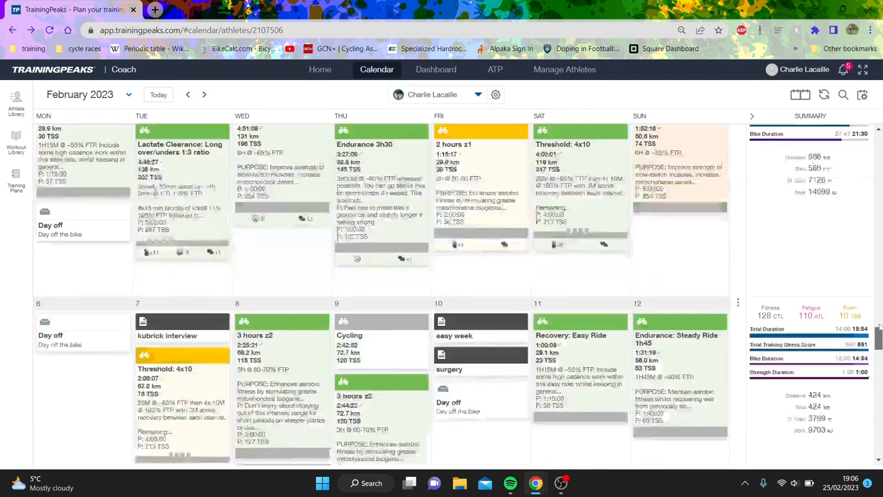
pyautogui.click(188, 93)
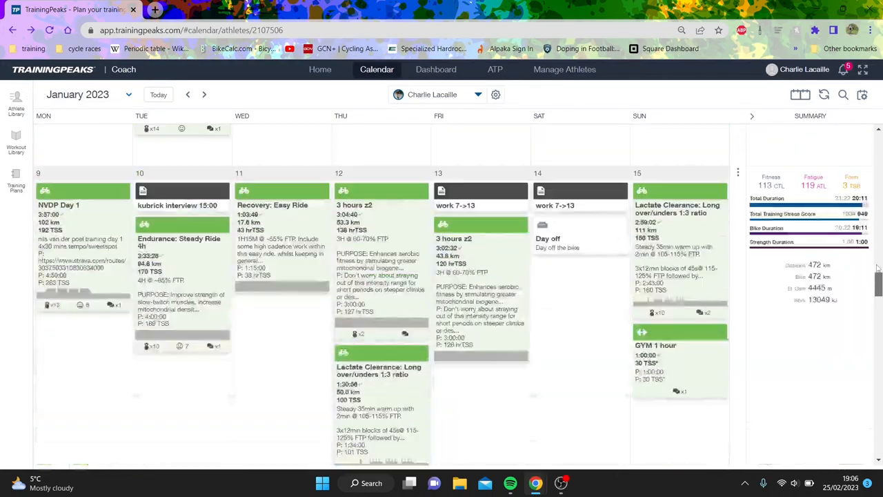
pyautogui.click(187, 94)
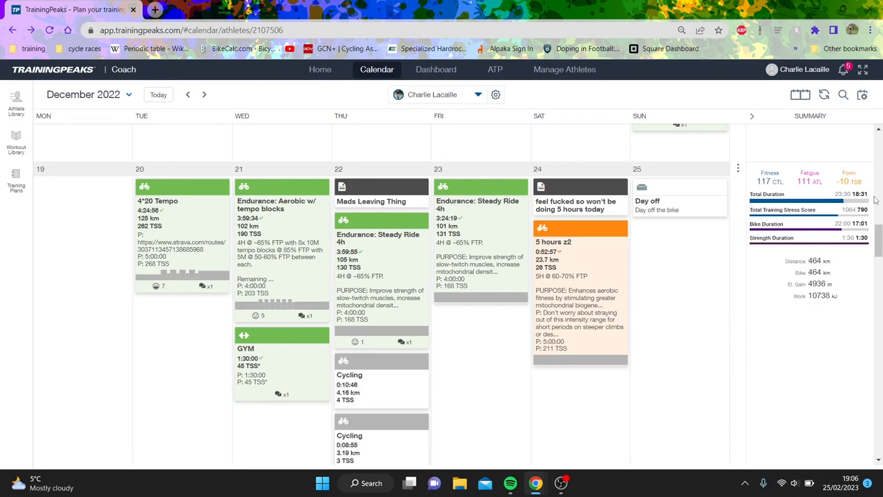
# Scroll back through late November 2022, then down to the 5–11 December 2022 week.
pyautogui.scroll(-3)
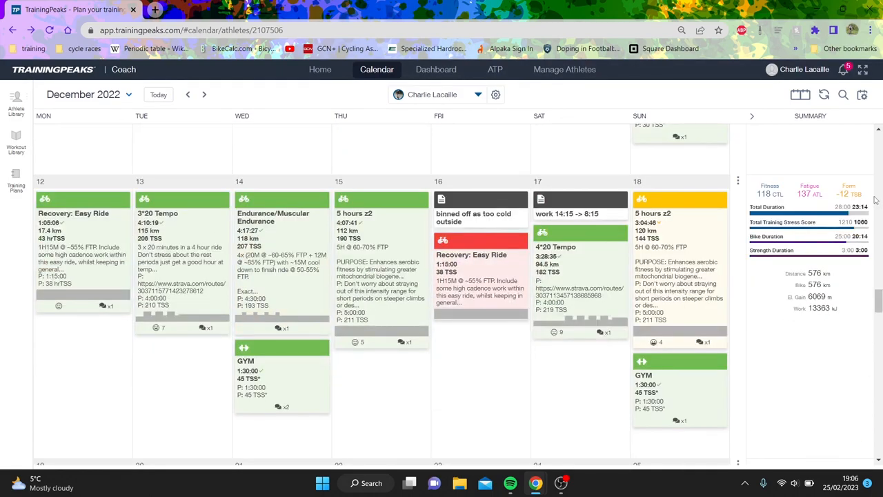
pyautogui.scroll(-3)
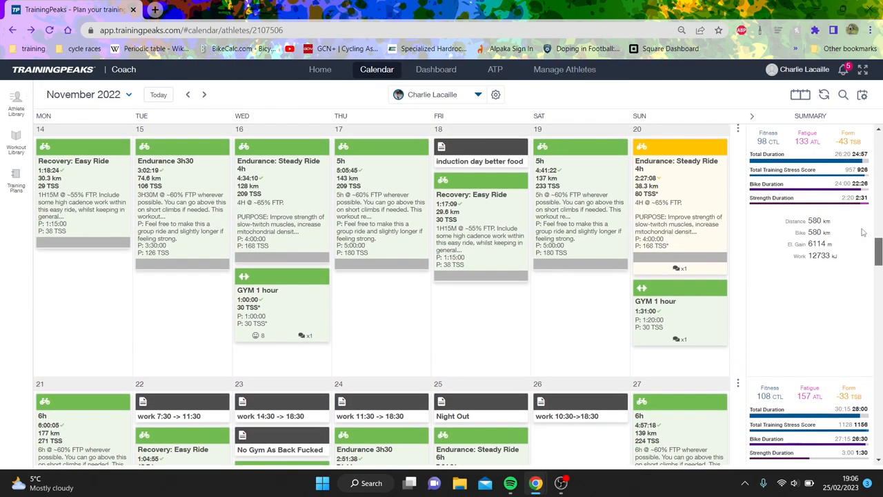
pyautogui.scroll(-3)
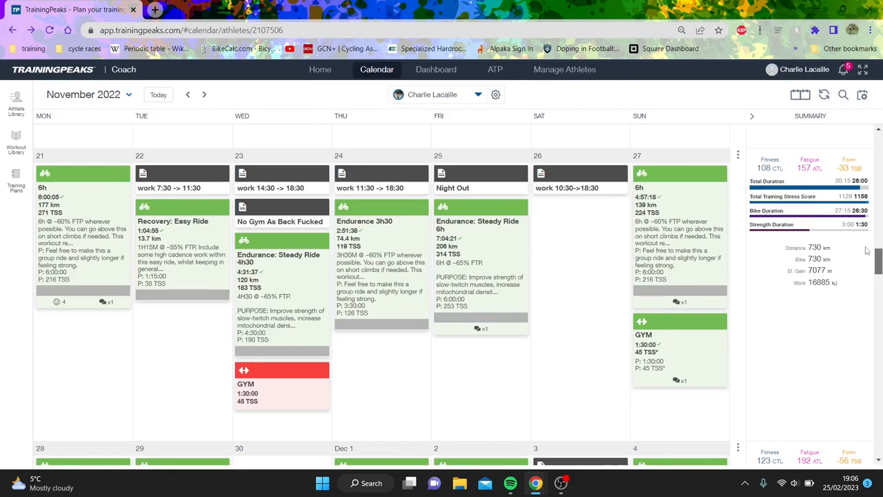
pyautogui.scroll(-3)
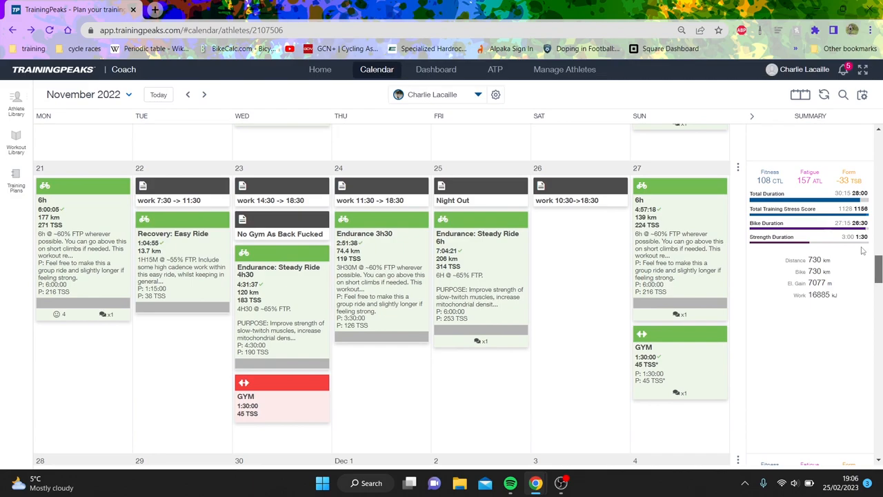
pyautogui.scroll(-3)
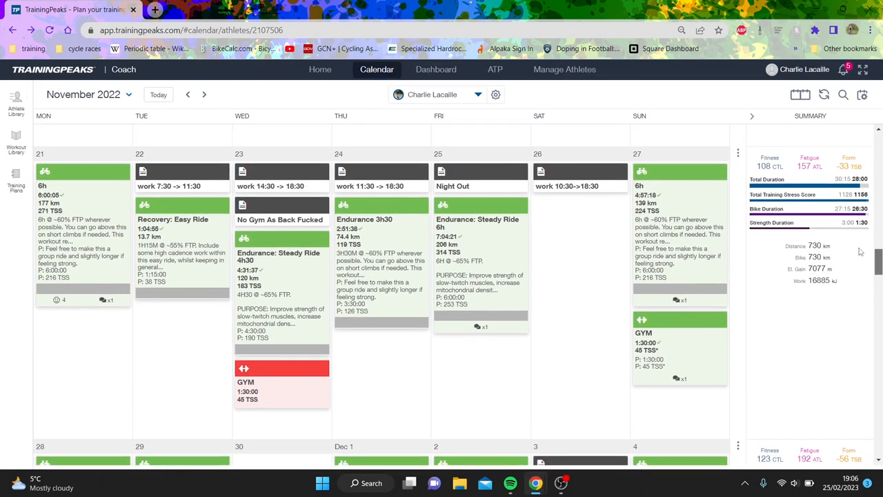
pyautogui.scroll(-3)
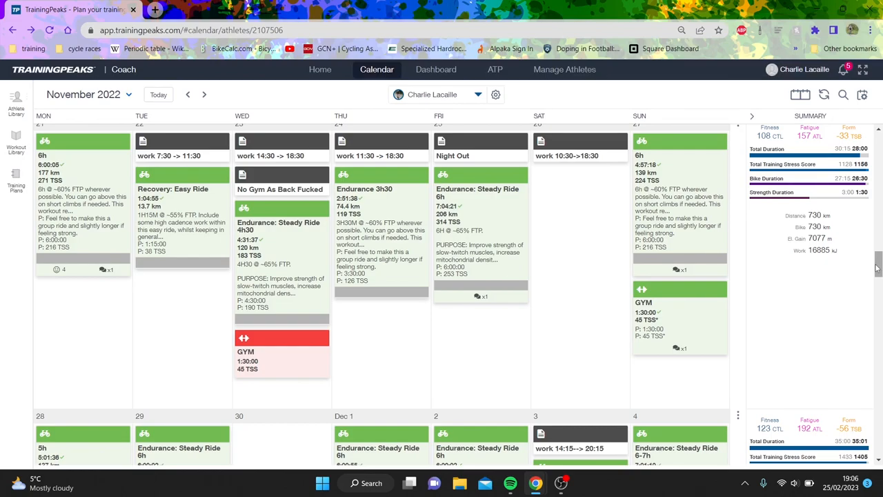
pyautogui.scroll(-3)
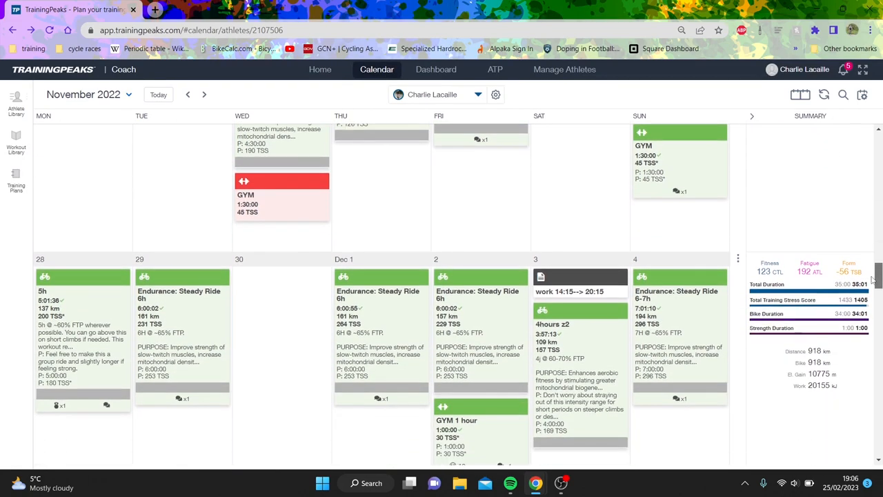
pyautogui.scroll(-3)
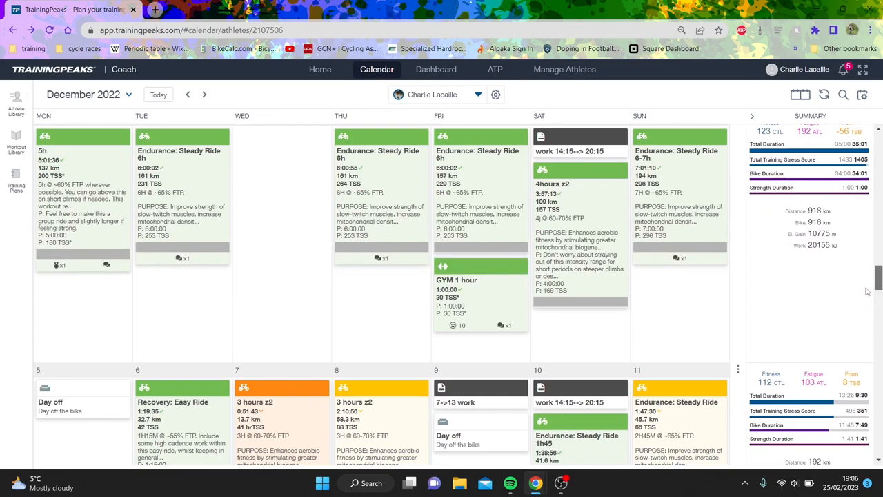
pyautogui.scroll(-3)
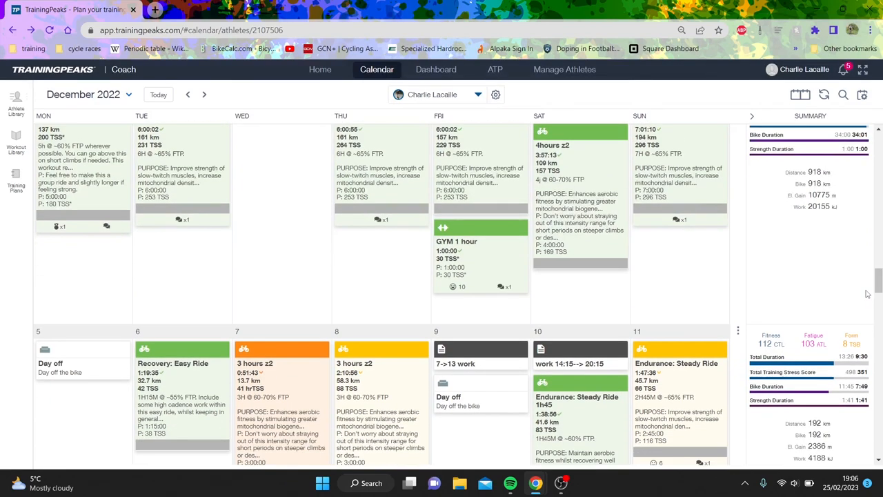
pyautogui.scroll(-3)
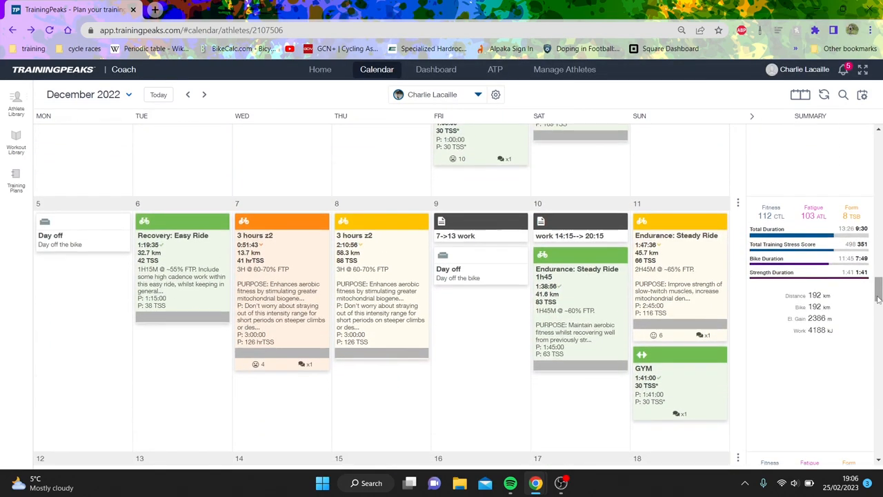